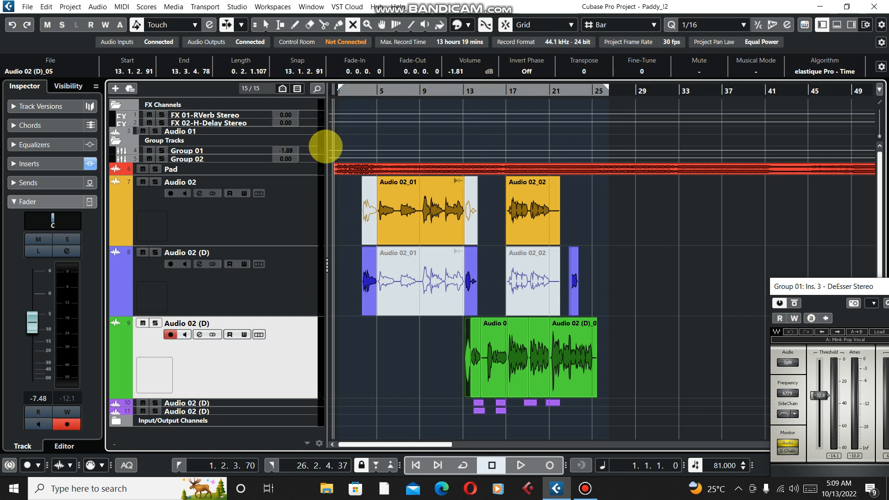
- Drag the Group 01 Ins. 3 DeEsser window from the screen edge into the middle of the arrangement
{"action": "left_click", "coordinate": [518, 465]}
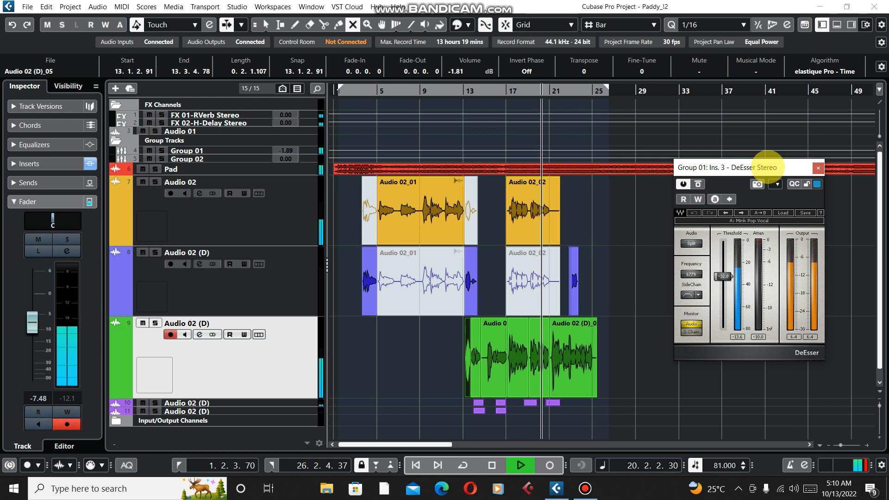
{"action": "left_click", "coordinate": [518, 465]}
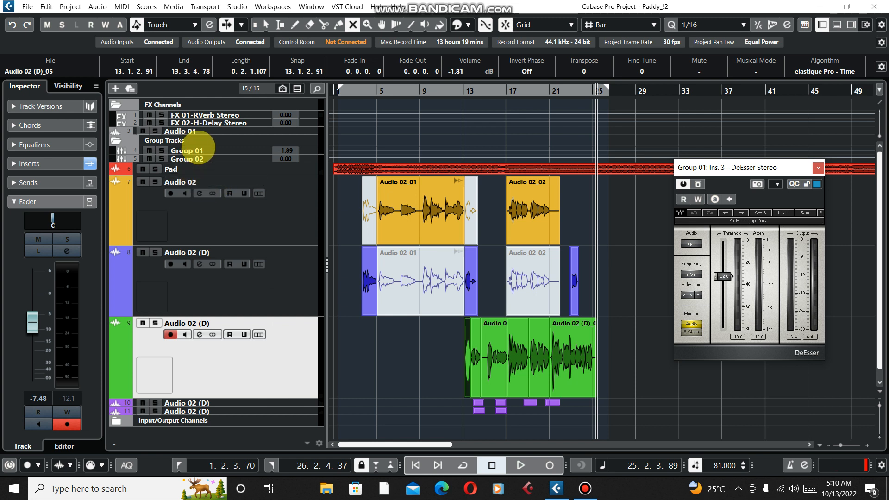
{"action": "mouse_move", "coordinate": [231, 149]}
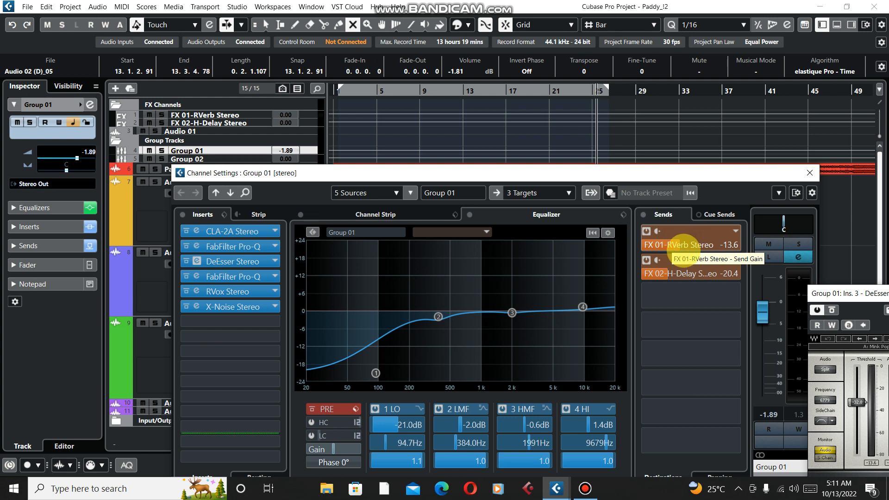
{"action": "mouse_move", "coordinate": [699, 280]}
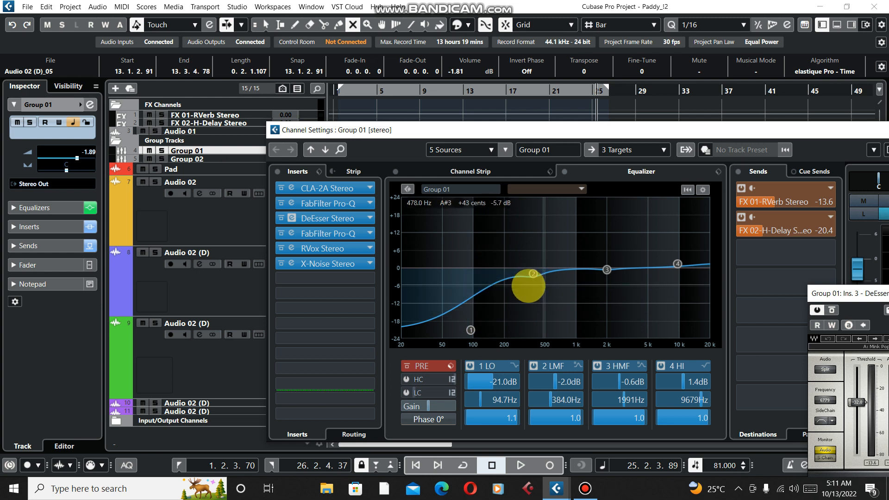
{"action": "left_click_drag", "start_coordinate": [529, 286], "coordinate": [531, 275]}
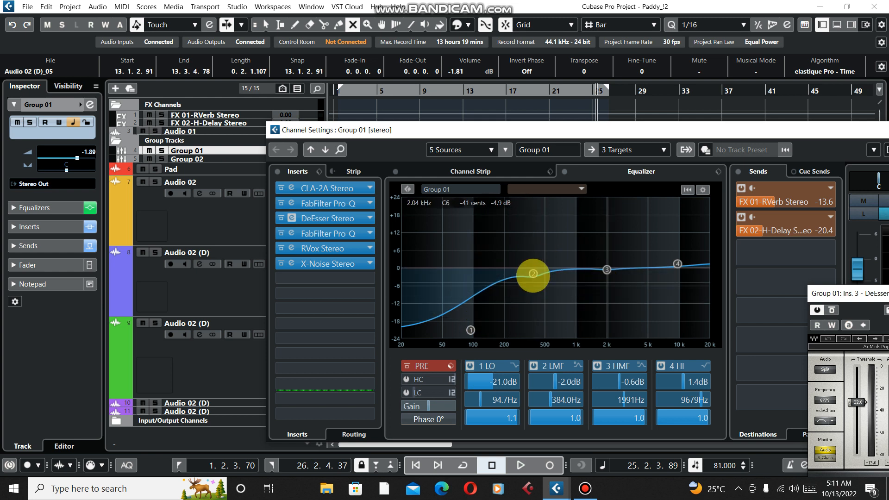
{"action": "left_click_drag", "start_coordinate": [532, 276], "coordinate": [544, 171]}
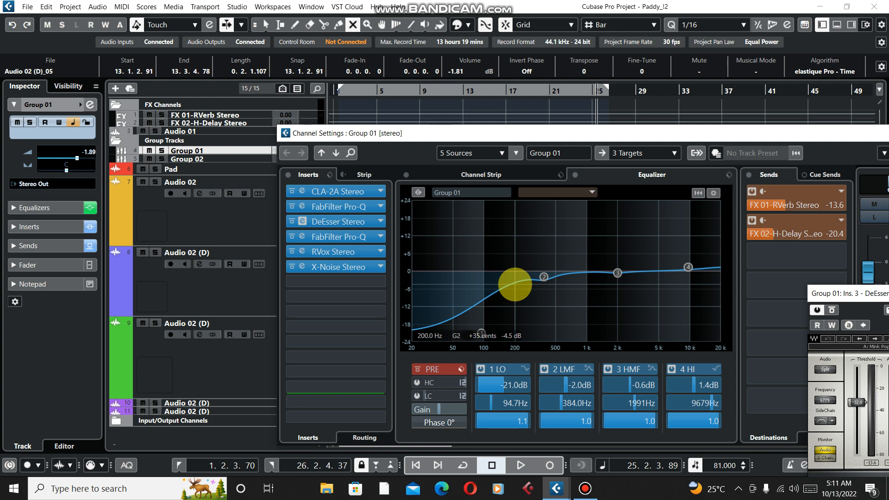
{"action": "left_click_drag", "start_coordinate": [512, 286], "coordinate": [464, 340]}
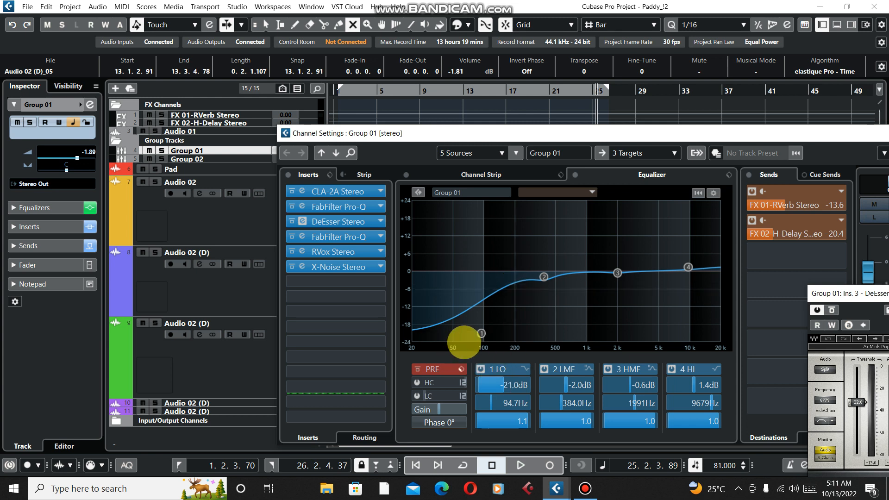
{"action": "left_click_drag", "start_coordinate": [463, 342], "coordinate": [607, 294]}
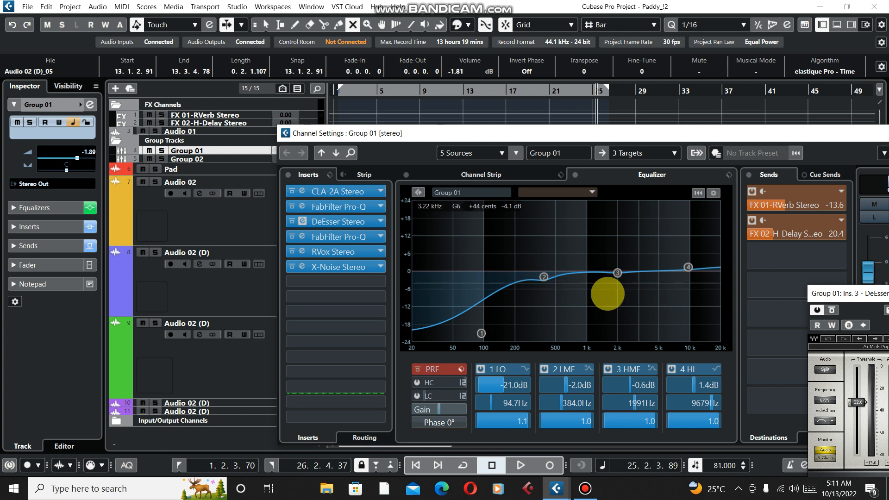
{"action": "left_click_drag", "start_coordinate": [607, 294], "coordinate": [582, 307]}
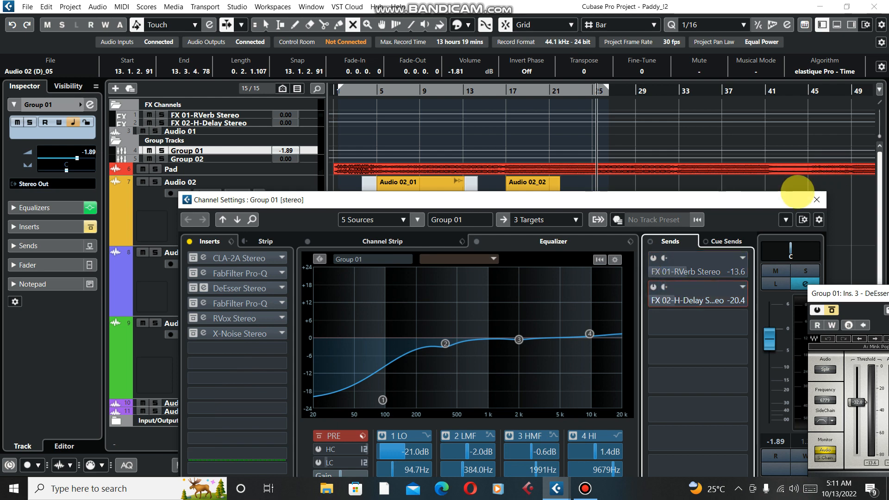
{"action": "left_click", "coordinate": [815, 200]}
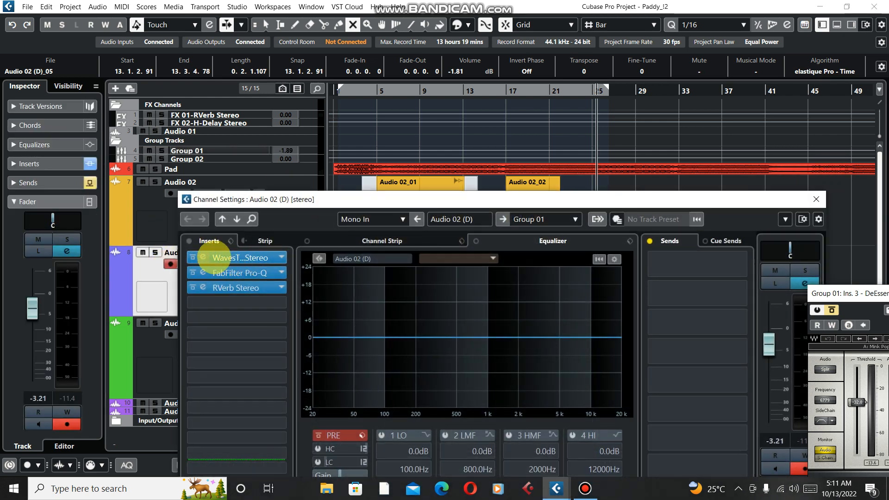
{"action": "double_click", "coordinate": [233, 257]}
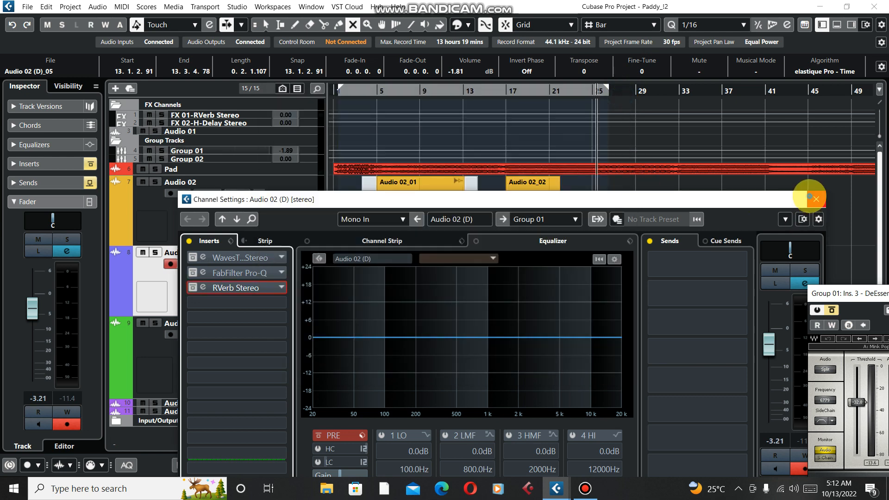
{"action": "left_click", "coordinate": [815, 199]}
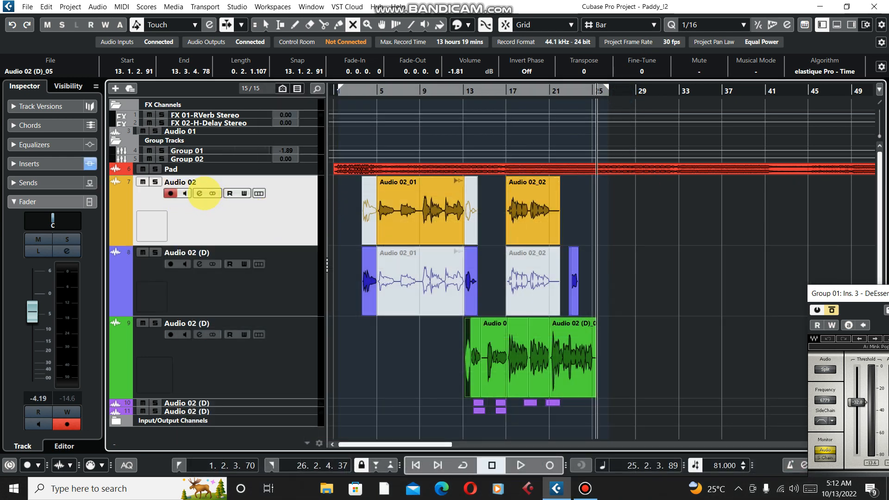
- Select the Audio 02 track and move the playback position near the song start
{"action": "left_click", "coordinate": [200, 194]}
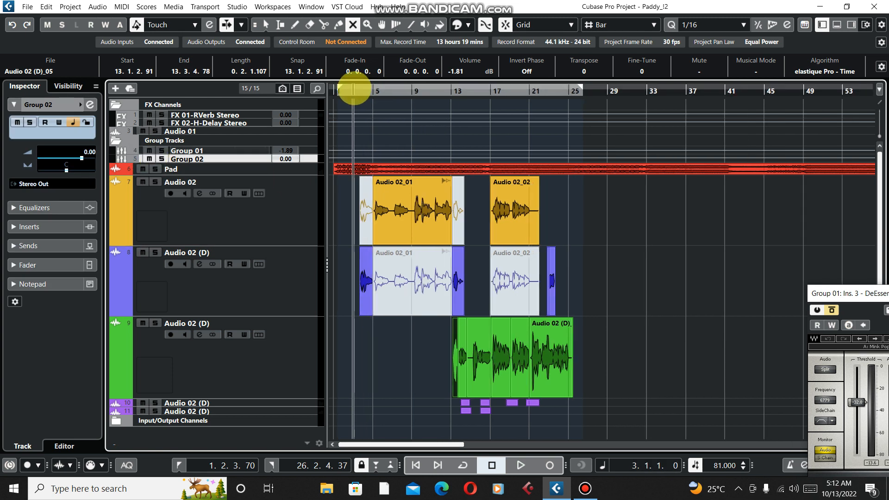
{"action": "left_click", "coordinate": [519, 465]}
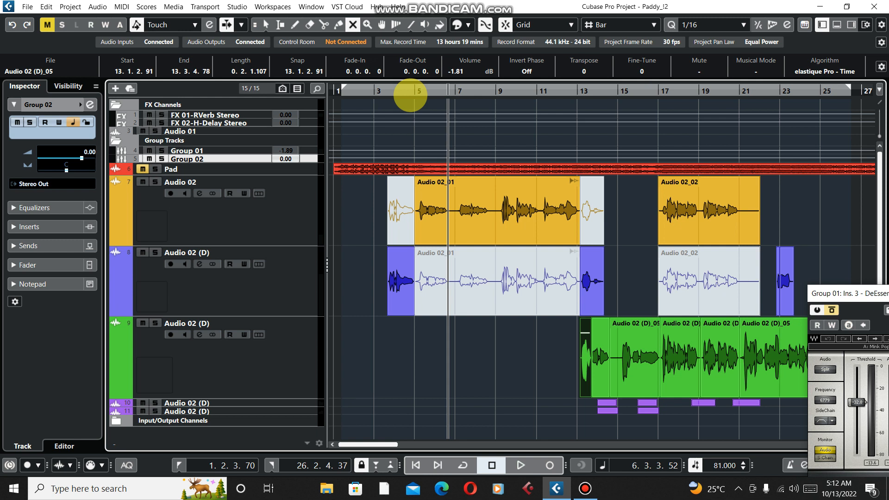
{"action": "mouse_move", "coordinate": [174, 241]}
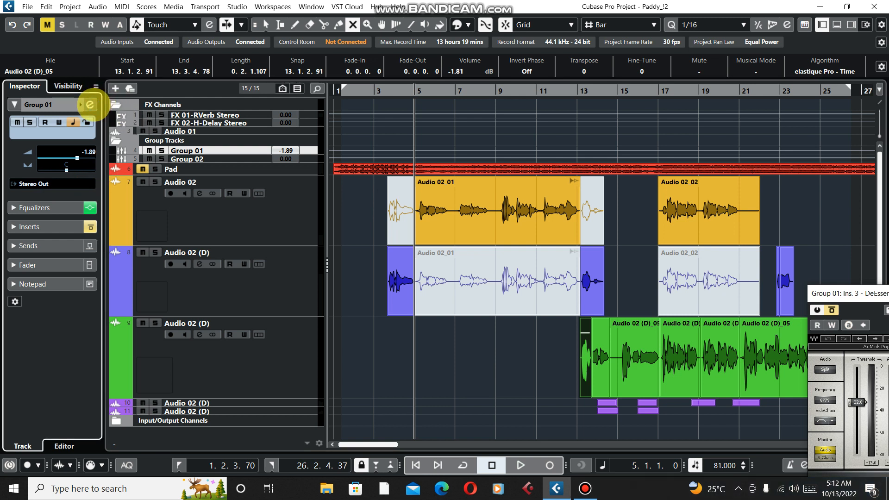
- From Group 01's channel settings, adjust the CLA-2A compressor's gain and close its window
{"action": "left_click", "coordinate": [89, 105]}
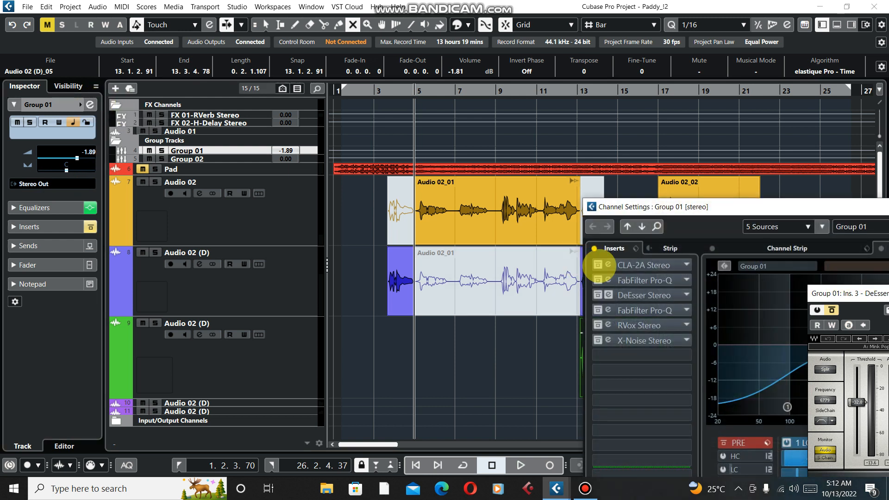
{"action": "left_click", "coordinate": [615, 265]}
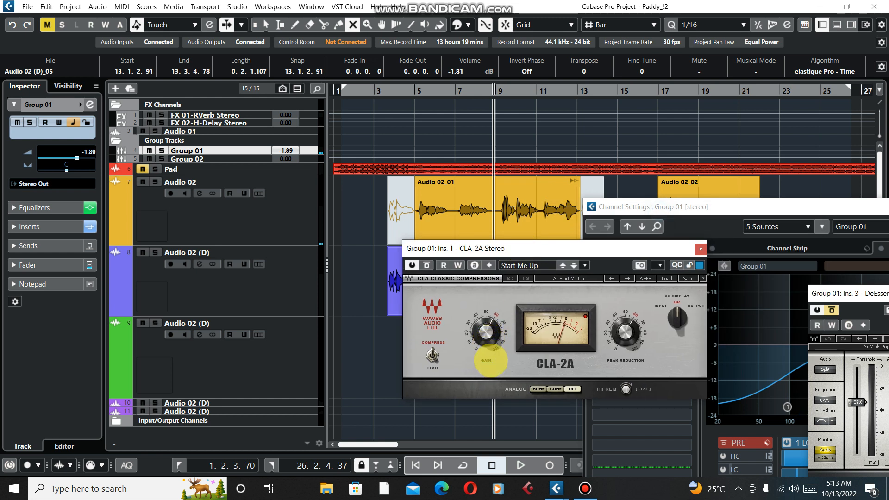
{"action": "left_click_drag", "start_coordinate": [489, 360], "coordinate": [489, 343]}
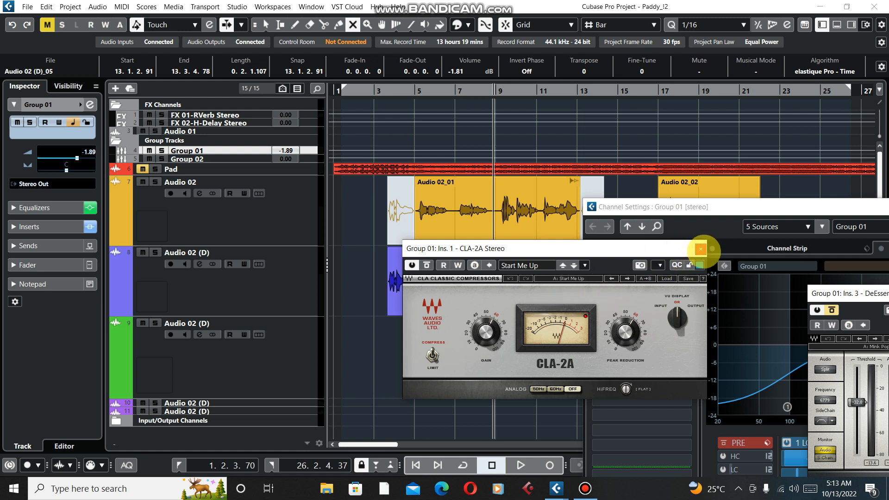
{"action": "left_click", "coordinate": [700, 249]}
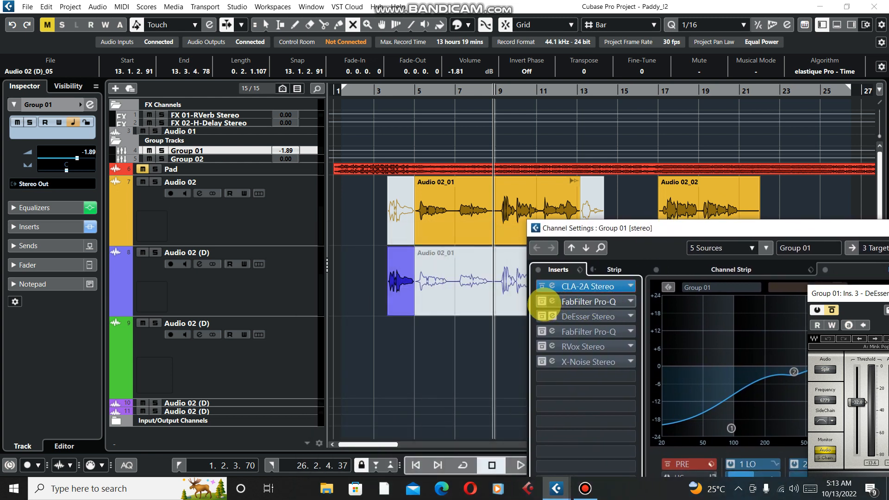
{"action": "mouse_move", "coordinate": [545, 301]}
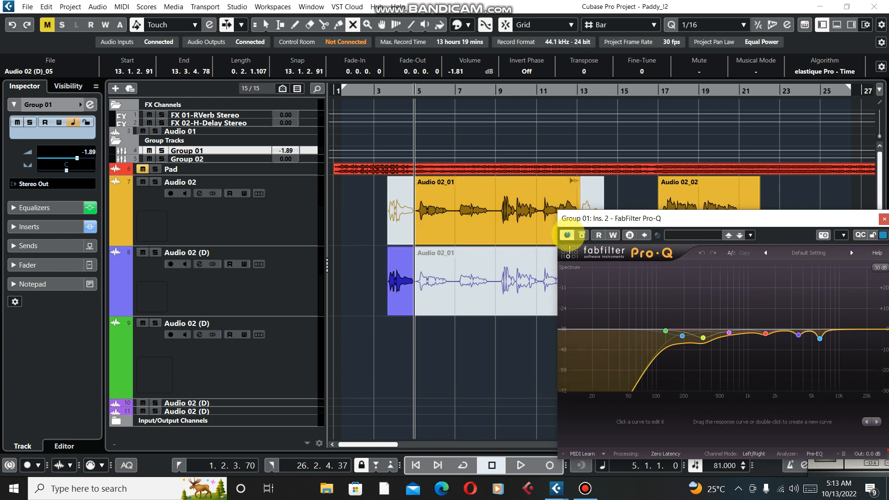
- Switch the first Pro-Q on and reshape its low-cut near 50 Hz and bands from 125 Hz up to about 320 Hz
{"action": "left_click", "coordinate": [518, 465]}
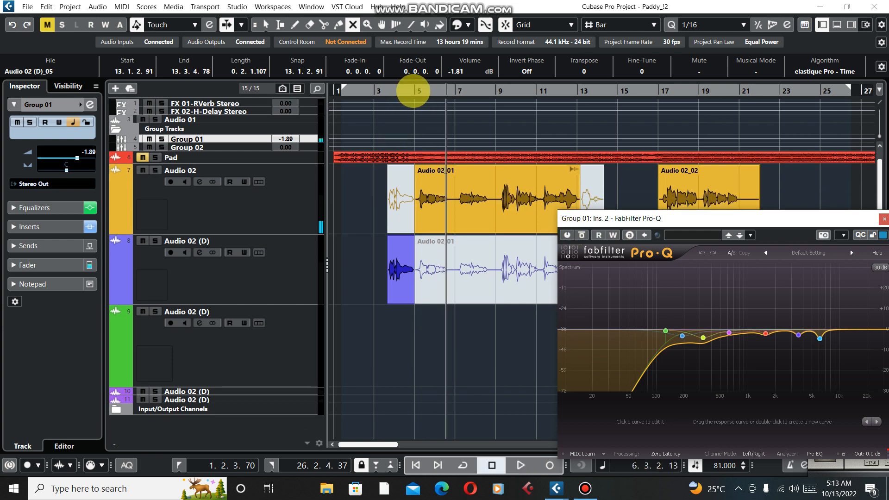
{"action": "left_click", "coordinate": [518, 465]}
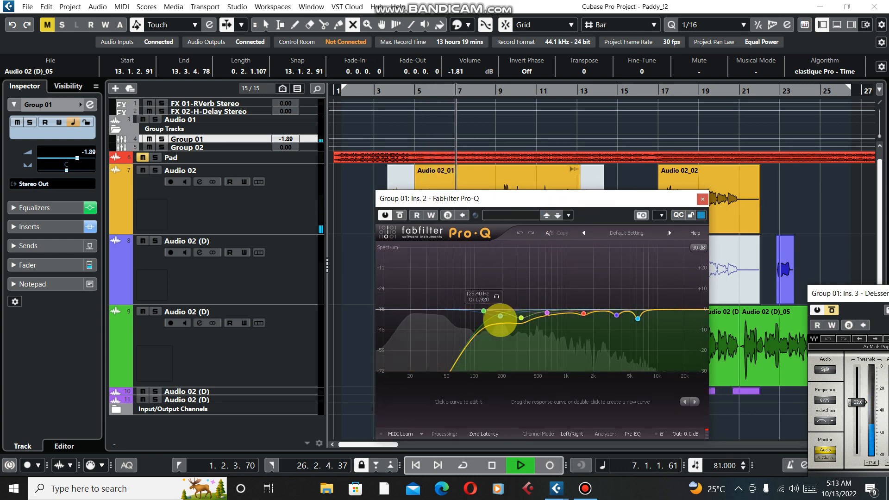
{"action": "left_click_drag", "start_coordinate": [500, 317], "coordinate": [652, 323]}
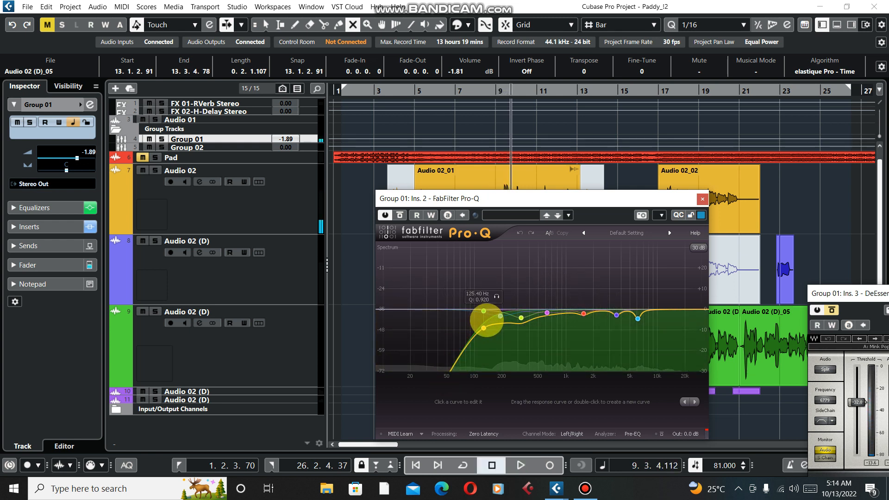
{"action": "left_click_drag", "start_coordinate": [482, 313], "coordinate": [449, 355]}
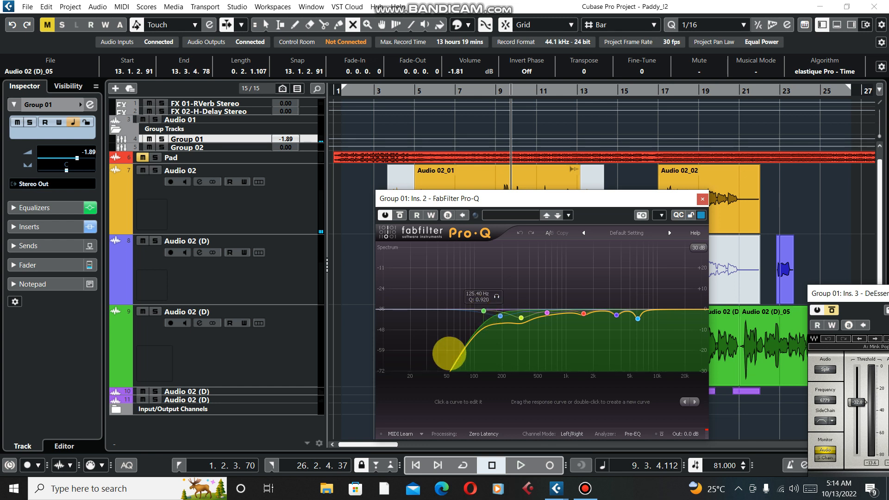
{"action": "left_click_drag", "start_coordinate": [449, 352], "coordinate": [470, 306]}
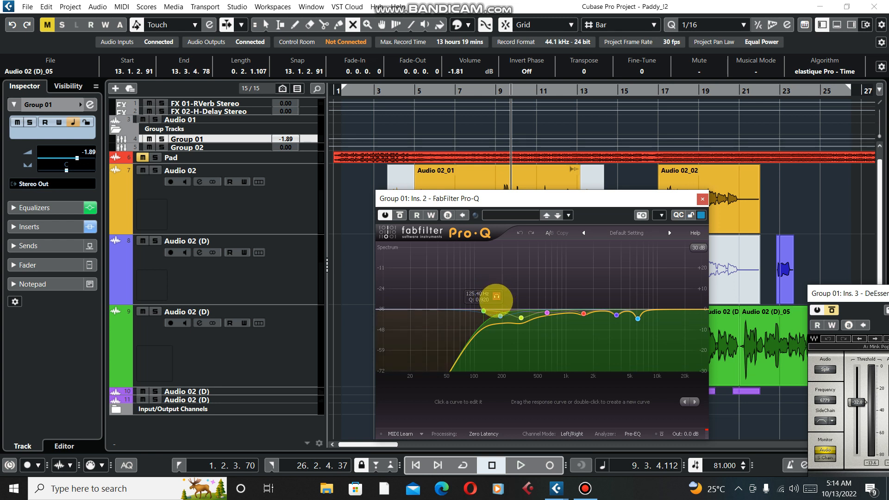
{"action": "left_click_drag", "start_coordinate": [500, 312], "coordinate": [507, 315]}
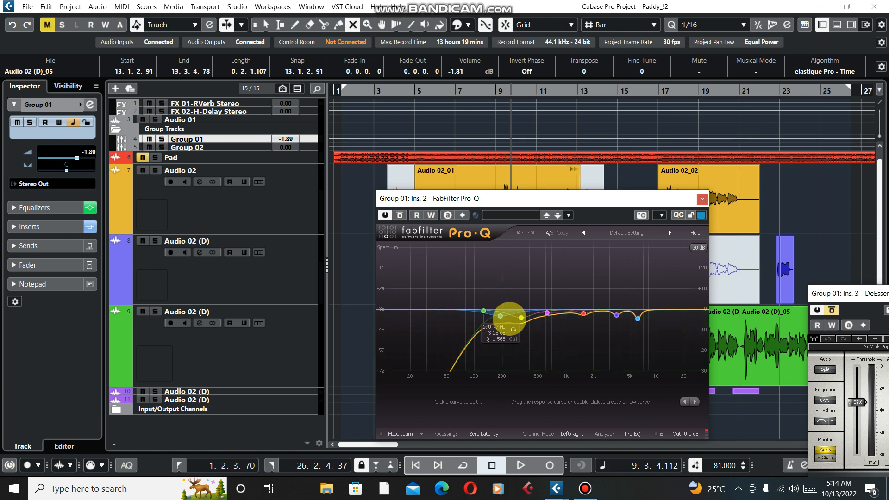
{"action": "left_click_drag", "start_coordinate": [508, 315], "coordinate": [519, 317]}
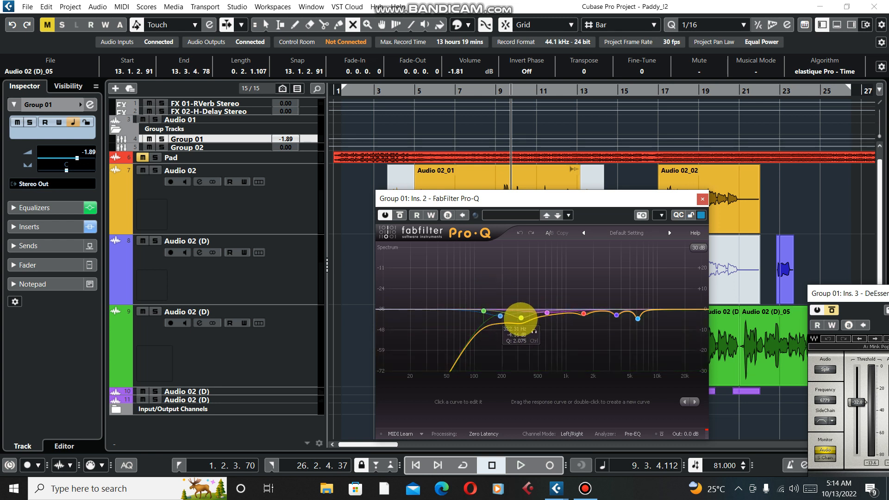
{"action": "left_click_drag", "start_coordinate": [518, 317], "coordinate": [536, 334]}
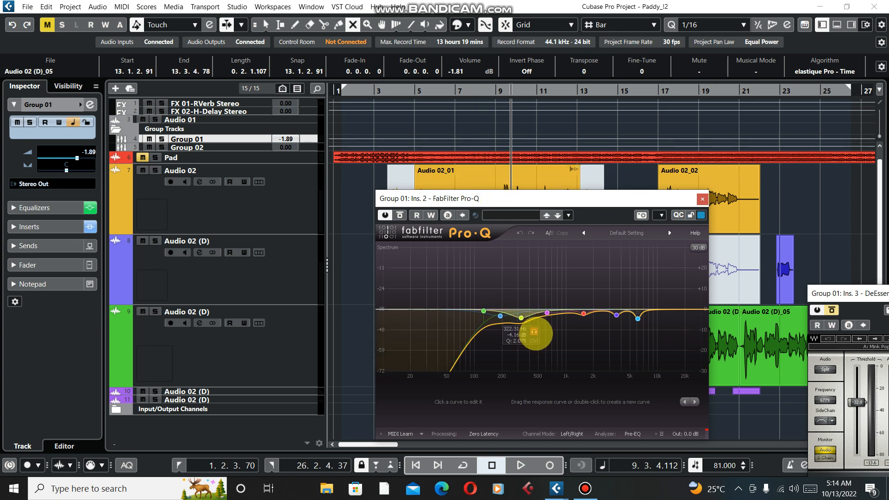
- Cut the band around 6 kHz by about 4.5 dB and close the first Pro-Q
{"action": "left_click", "coordinate": [519, 465]}
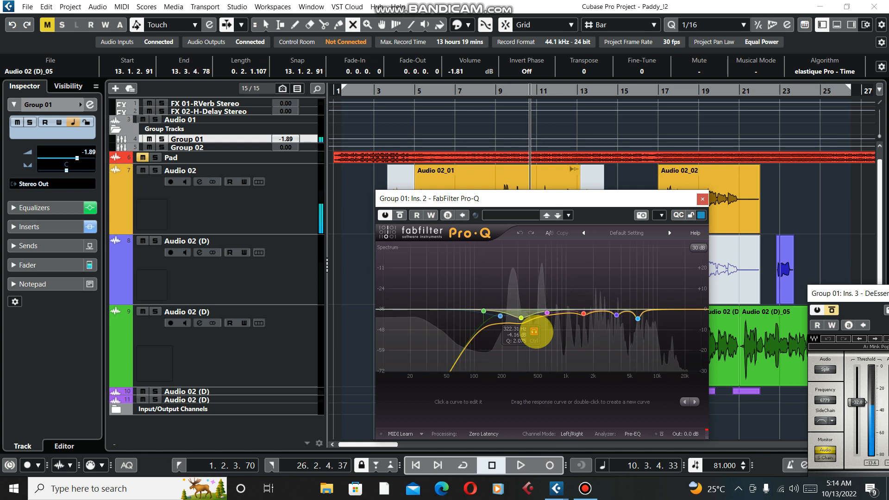
{"action": "left_click", "coordinate": [519, 465]}
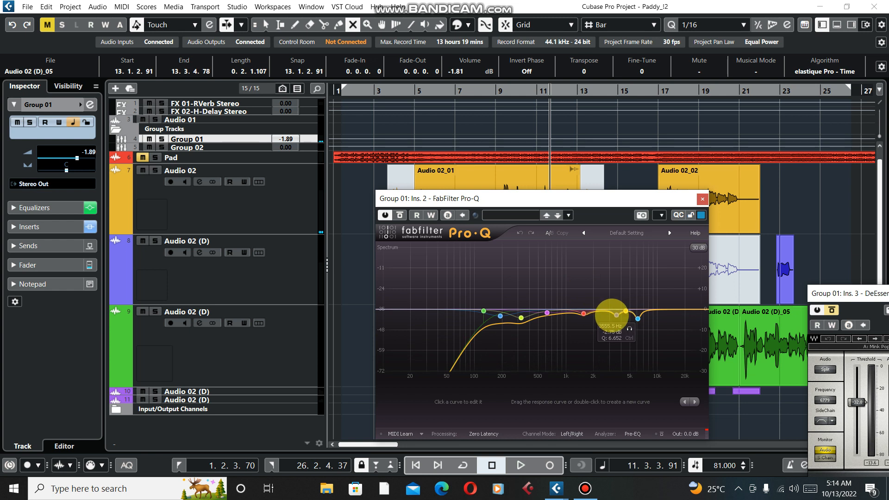
{"action": "left_click_drag", "start_coordinate": [612, 311], "coordinate": [637, 318]}
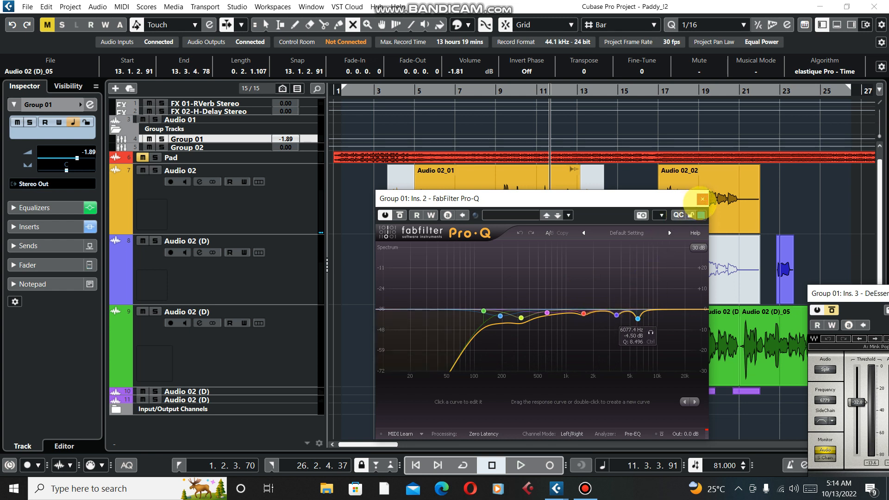
{"action": "left_click", "coordinate": [702, 199]}
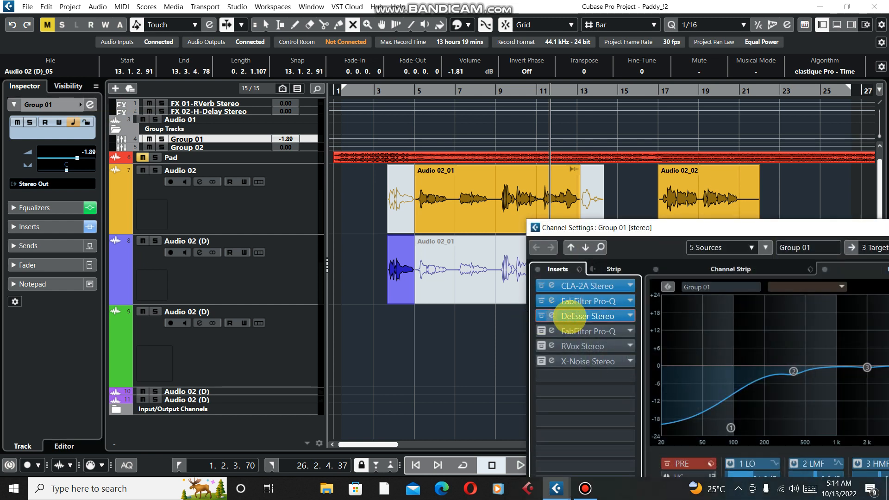
- Reopen Group 01's DeEsser and toggle its bypass off and on to hear the difference
{"action": "left_click", "coordinate": [582, 316]}
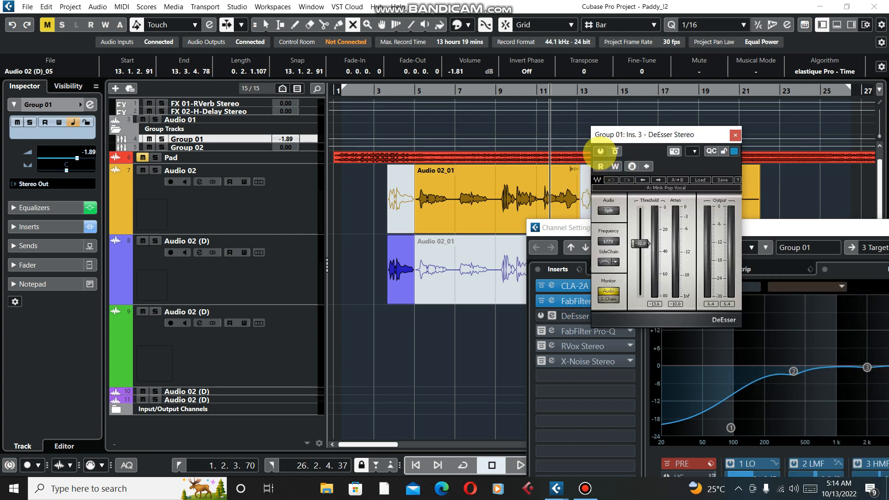
{"action": "left_click", "coordinate": [517, 465]}
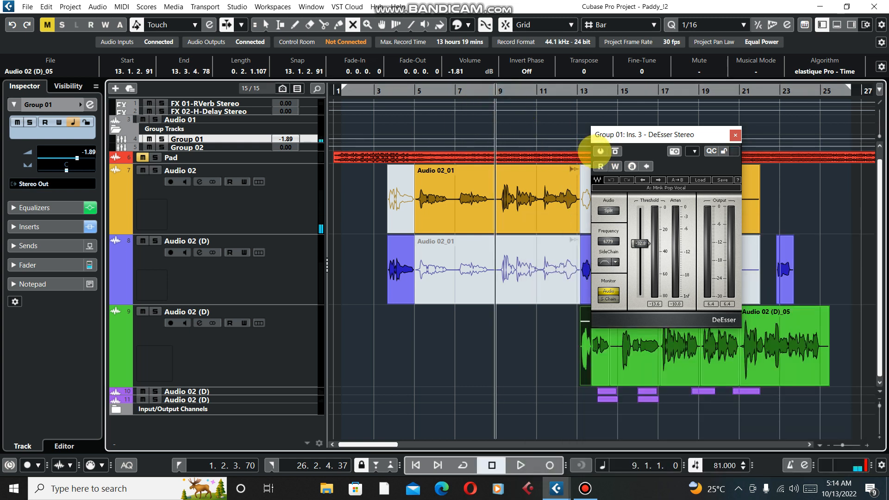
{"action": "left_click", "coordinate": [519, 465]}
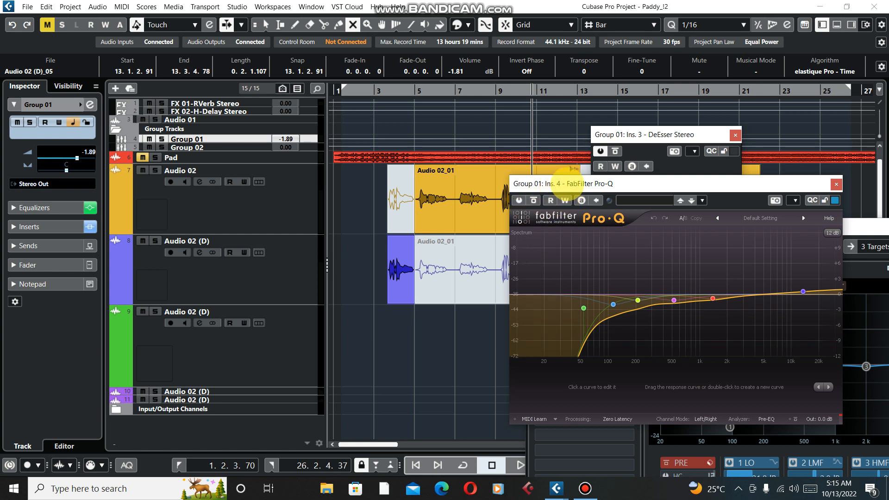
- Position the second Pro-Q window, boost around 13 kHz slightly and make small cuts near 520 Hz and 1.3 kHz
{"action": "left_click_drag", "start_coordinate": [590, 183], "coordinate": [385, 229]}
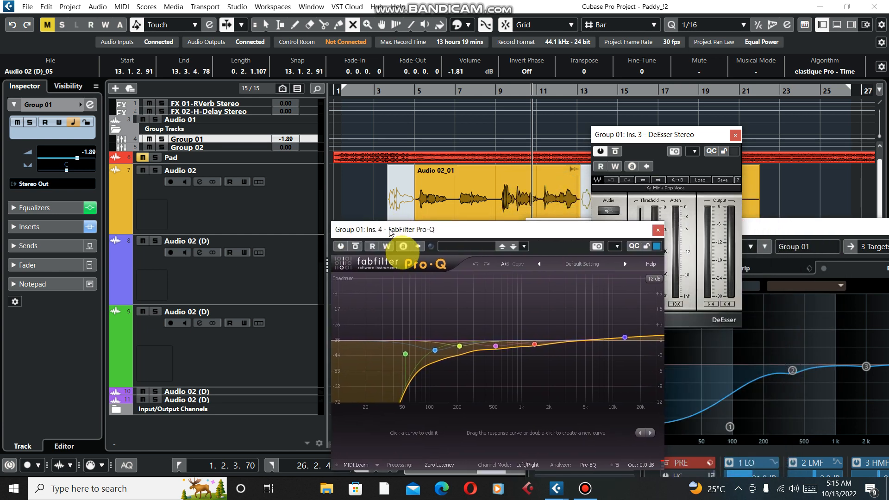
{"action": "left_click_drag", "start_coordinate": [404, 353], "coordinate": [478, 367]}
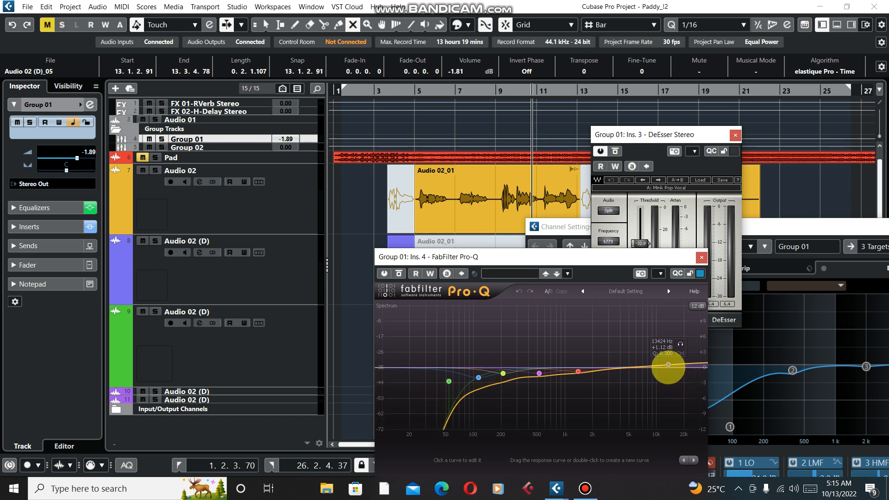
{"action": "left_click_drag", "start_coordinate": [668, 366], "coordinate": [536, 372]}
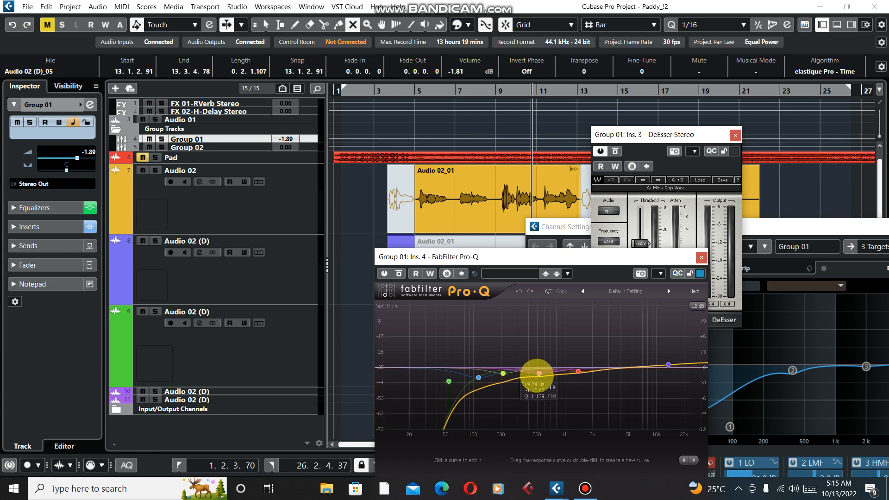
{"action": "left_click_drag", "start_coordinate": [536, 373], "coordinate": [529, 377]}
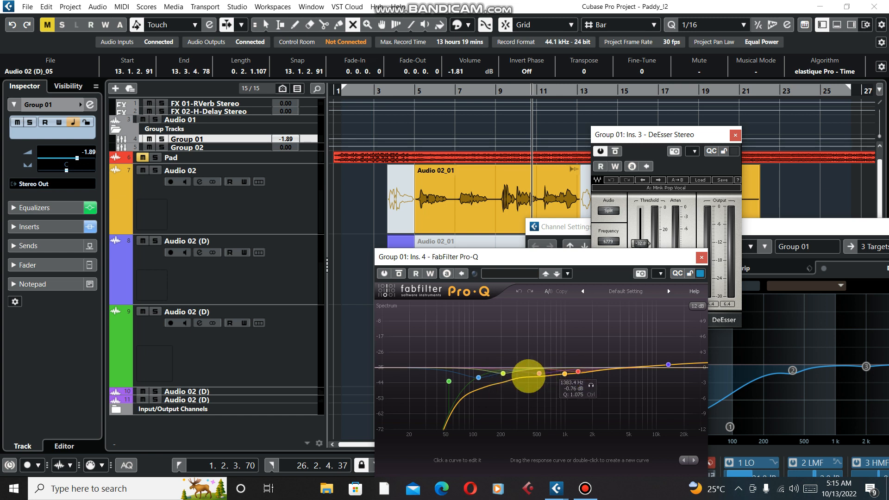
{"action": "left_click_drag", "start_coordinate": [527, 376], "coordinate": [500, 376]}
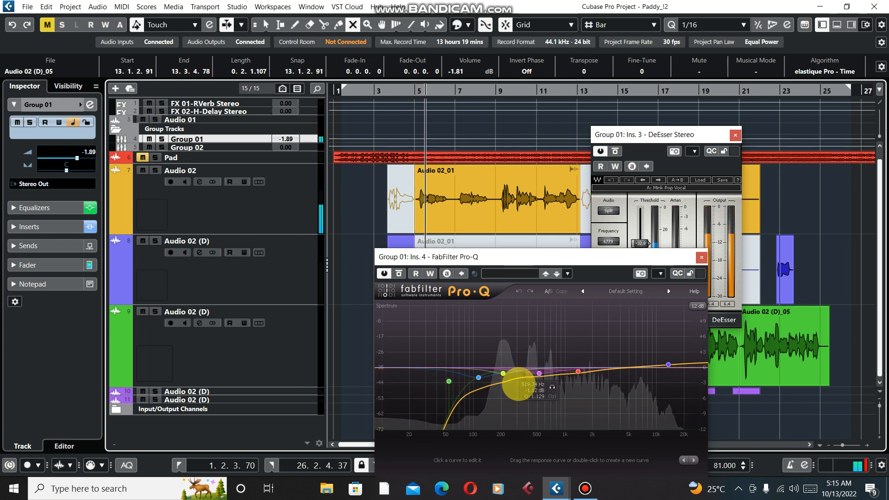
{"action": "left_click_drag", "start_coordinate": [513, 385], "coordinate": [572, 391]}
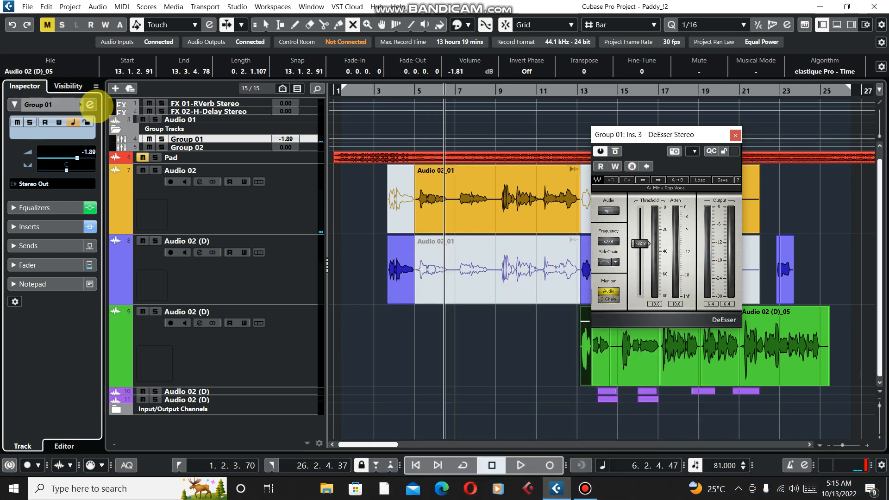
- Enable RVox on Group 01, set its compression amount and lower its gate threshold
{"action": "left_click", "coordinate": [89, 106]}
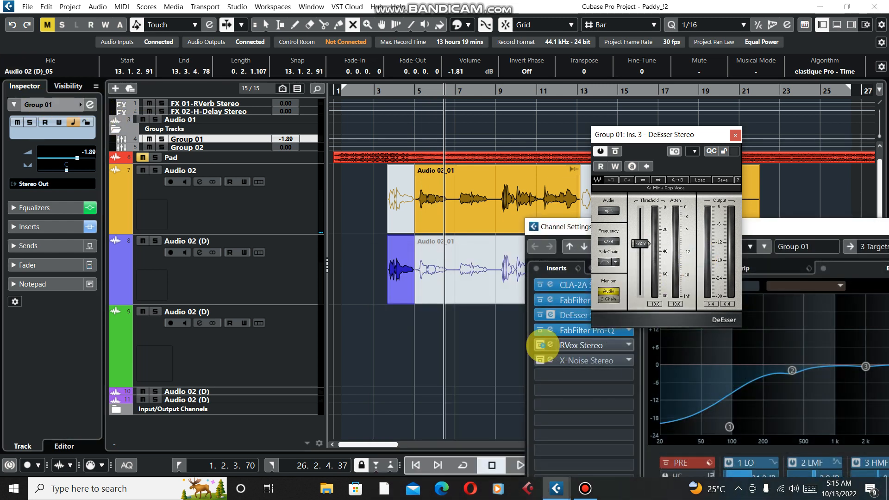
{"action": "left_click", "coordinate": [577, 345]}
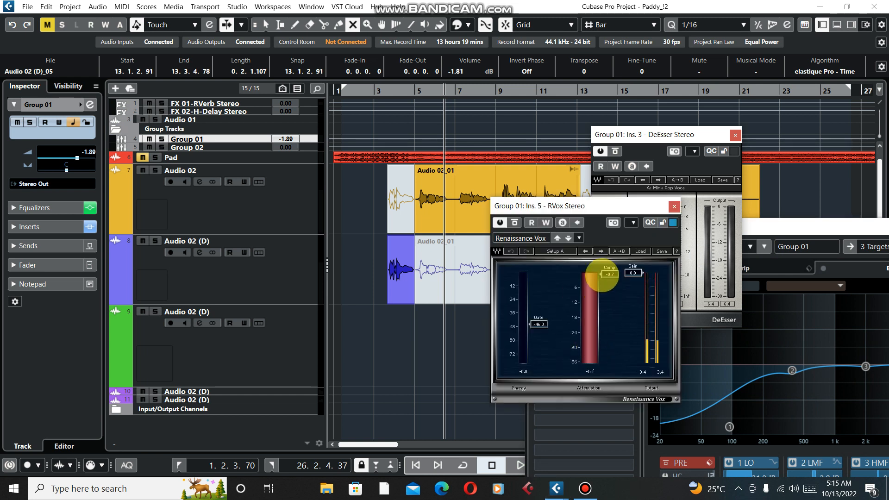
{"action": "left_click_drag", "start_coordinate": [602, 278], "coordinate": [607, 277]}
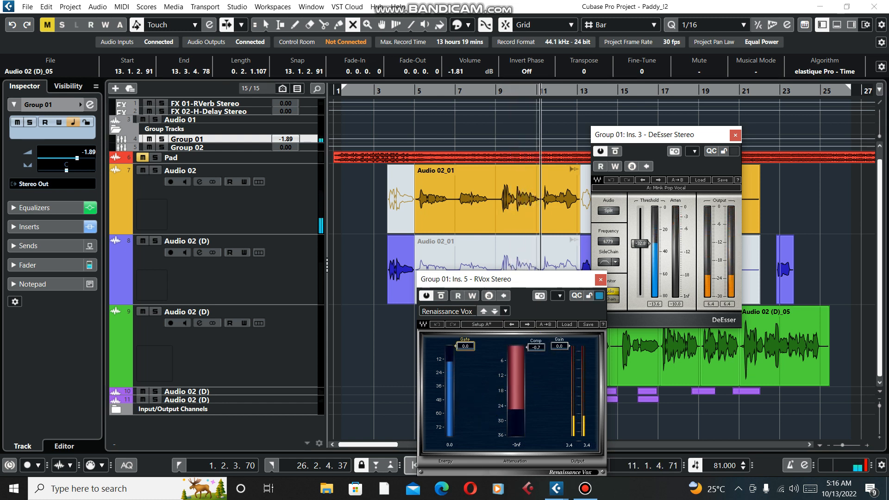
{"action": "left_click_drag", "start_coordinate": [465, 346], "coordinate": [465, 412]}
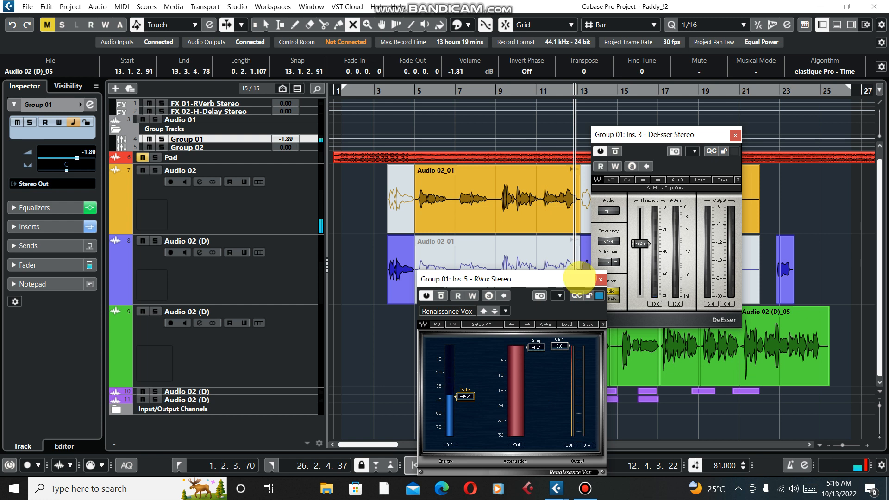
- Close the Renaissance Vox window
{"action": "left_click", "coordinate": [600, 279]}
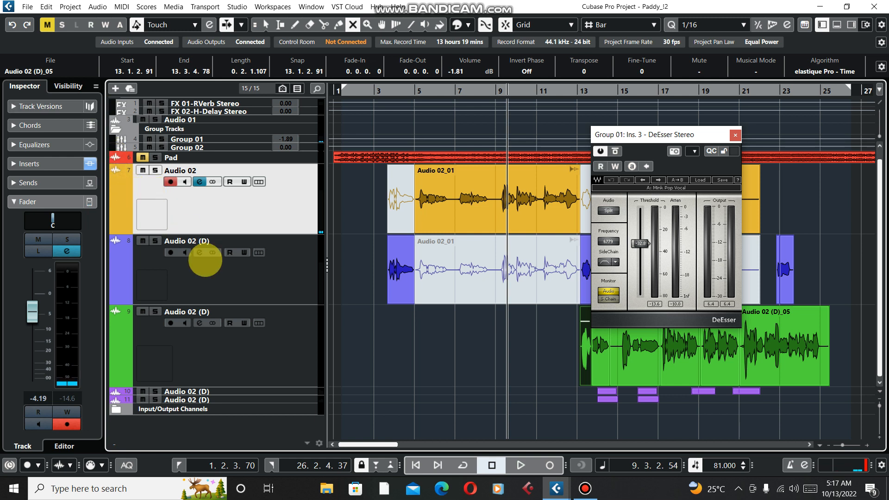
{"action": "mouse_move", "coordinate": [220, 244]}
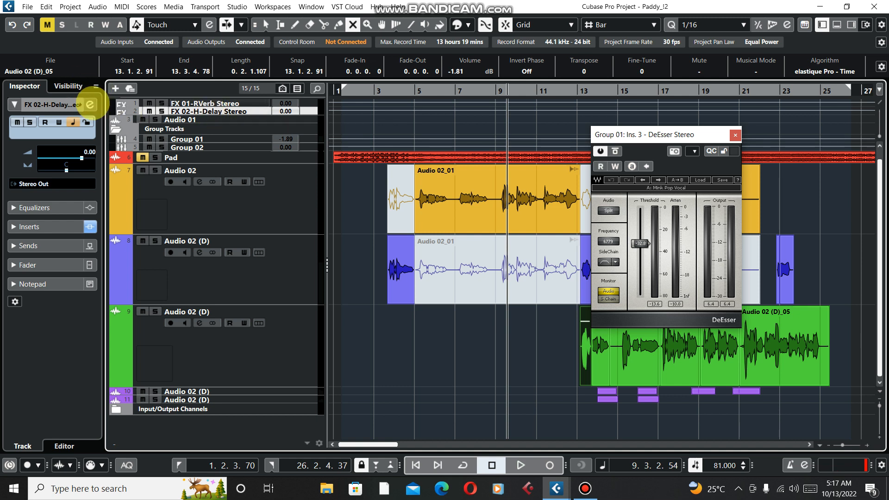
{"action": "mouse_move", "coordinate": [91, 105]}
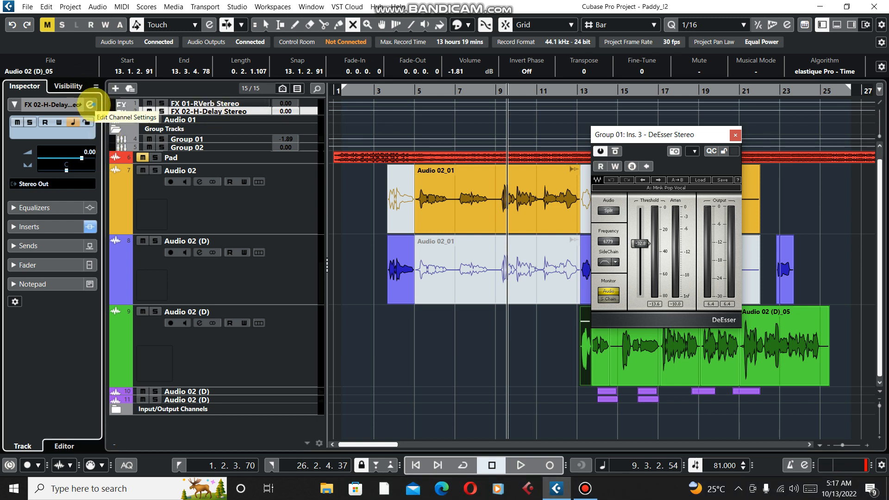
- Activate Group 01's FX 01-RVerb and FX 02-H-Delay sends, then return to the arrangement
{"action": "left_click", "coordinate": [91, 105]}
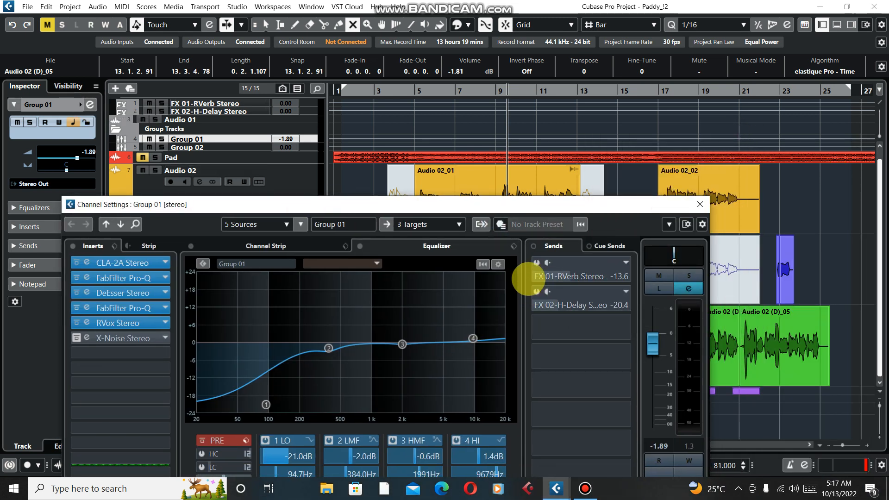
{"action": "left_click", "coordinate": [567, 276]}
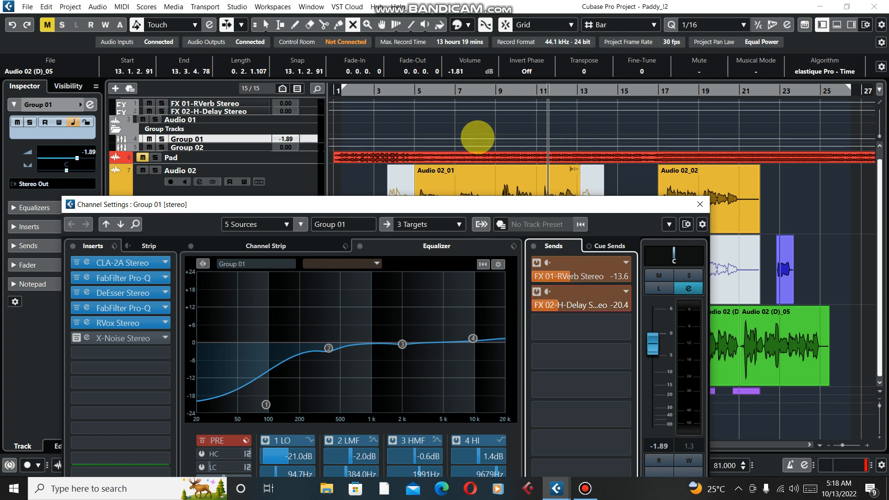
{"action": "left_click", "coordinate": [699, 204]}
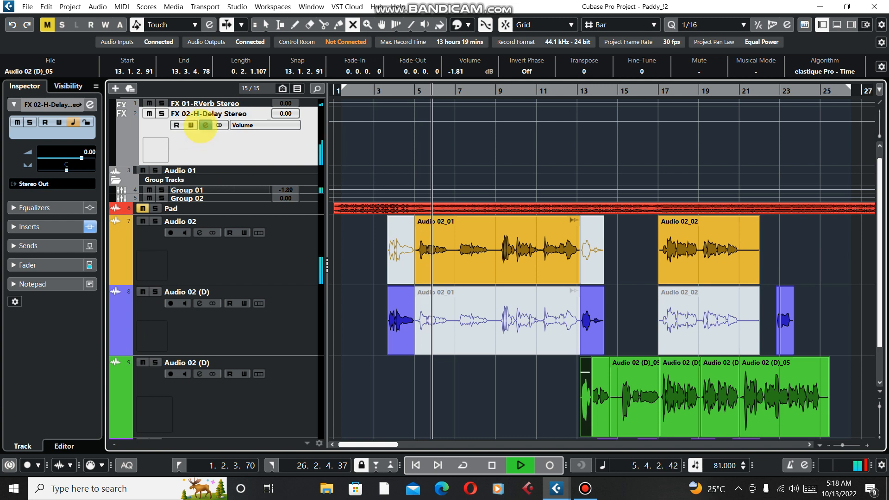
{"action": "left_click", "coordinate": [205, 125]}
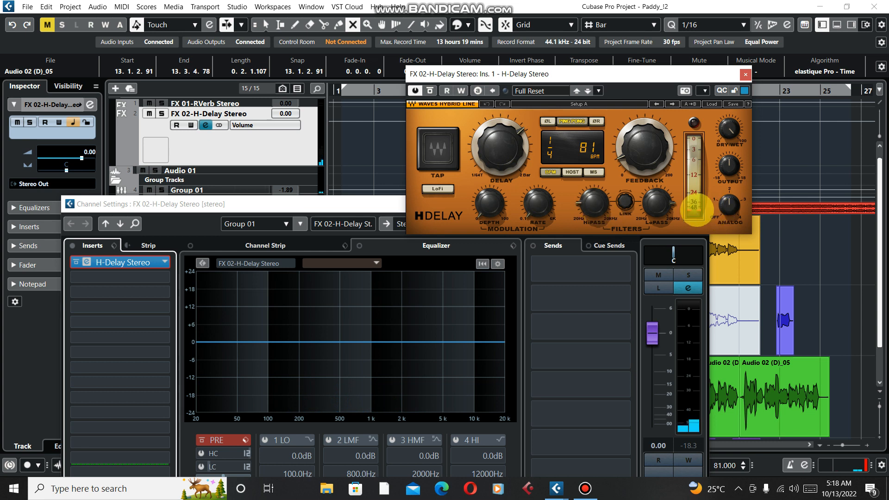
{"action": "left_click", "coordinate": [572, 121]}
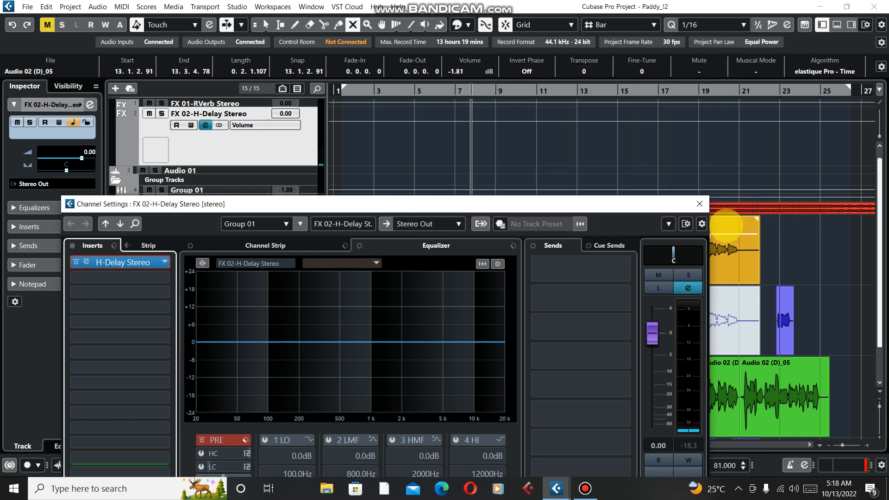
{"action": "left_click", "coordinate": [699, 204]}
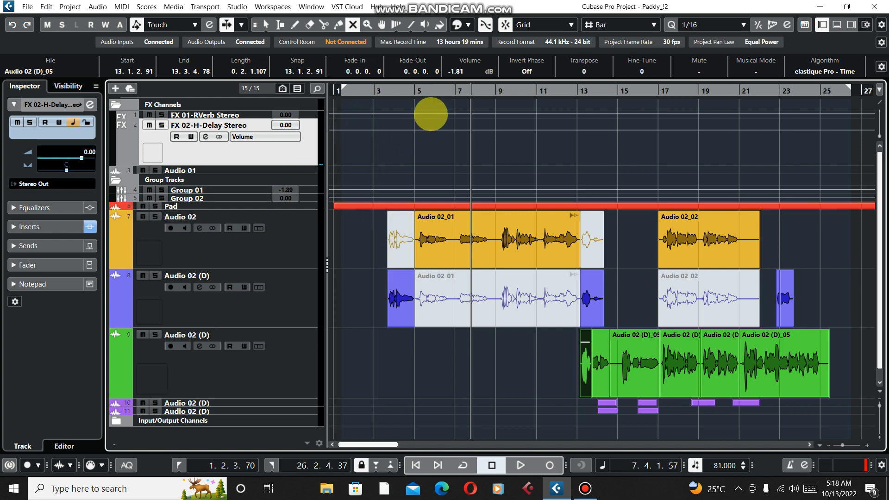
{"action": "left_click", "coordinate": [517, 465]}
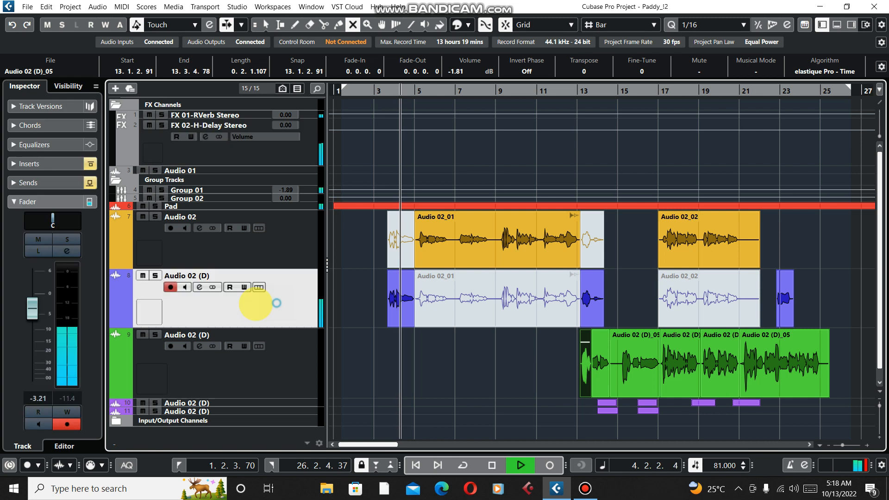
{"action": "left_click", "coordinate": [258, 287]}
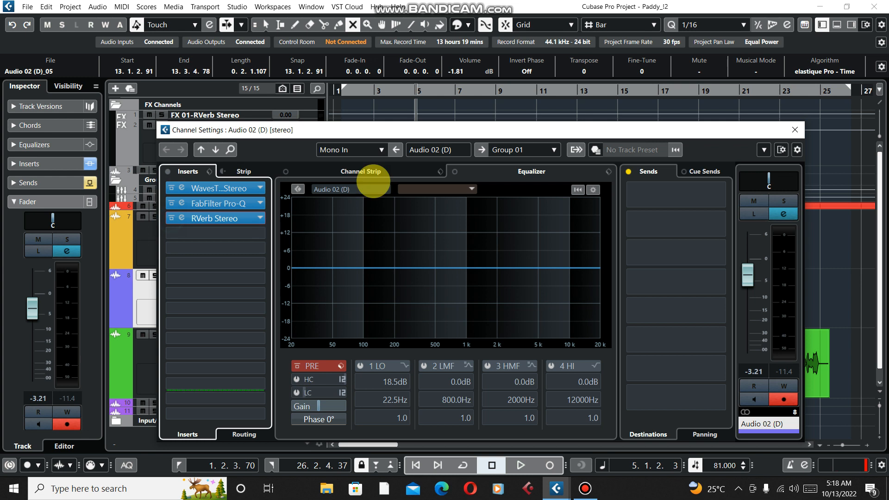
{"action": "left_click", "coordinate": [795, 129]}
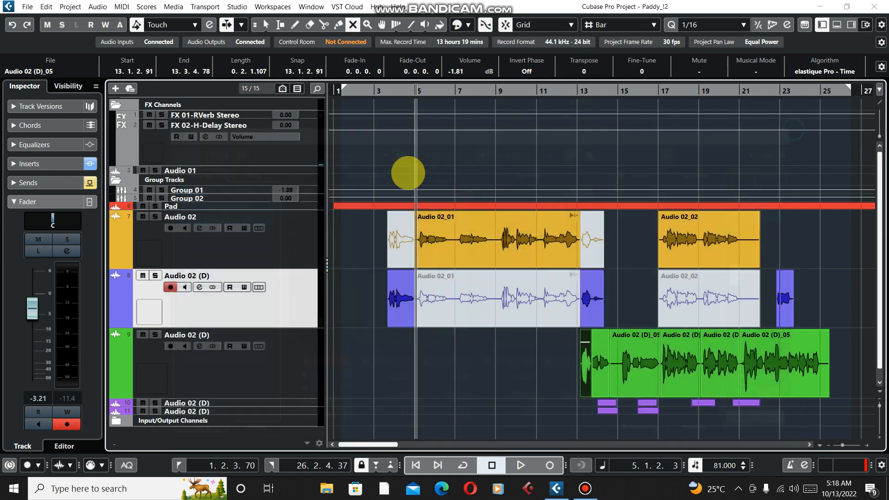